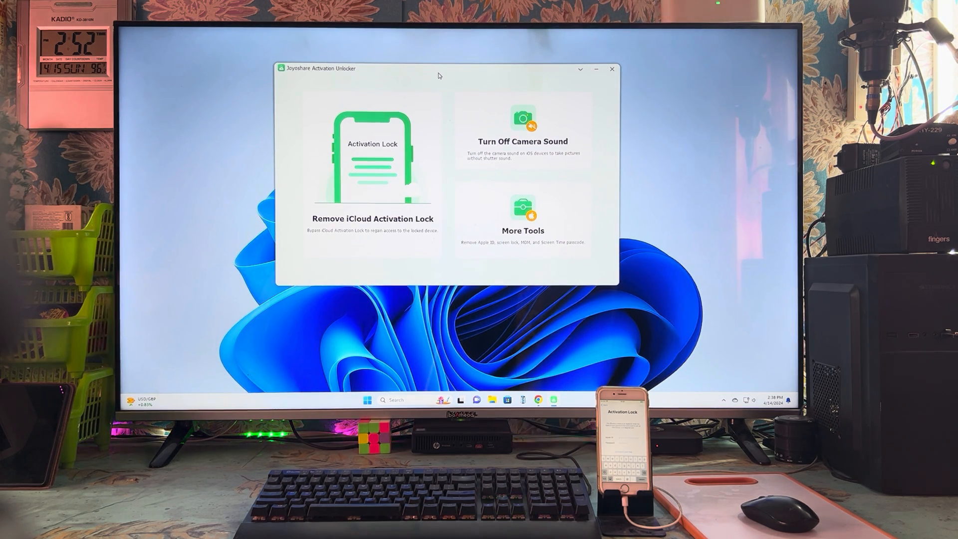
mouse_move(467, 92)
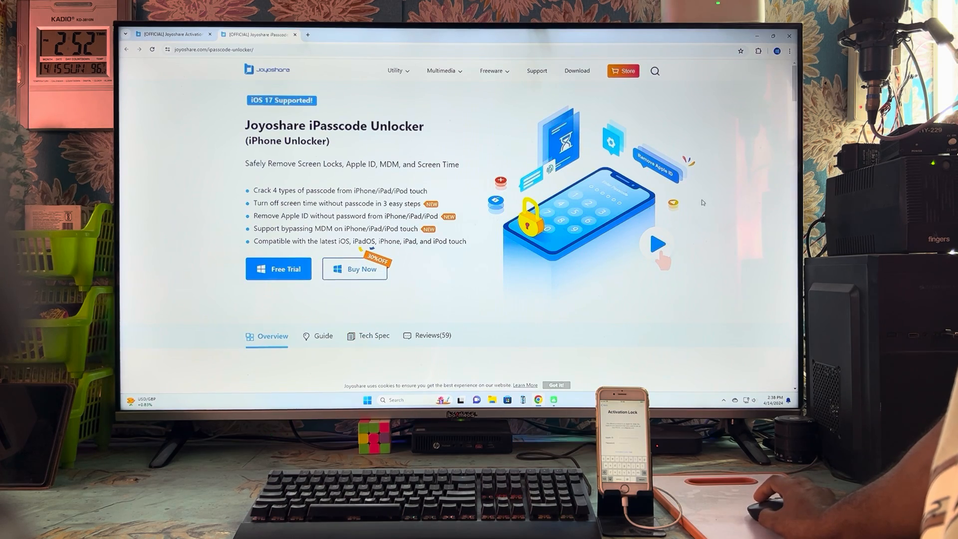
Scroll the iPasscode Unlocker page down to its overview of the five screen lock types
scroll("down", 3)
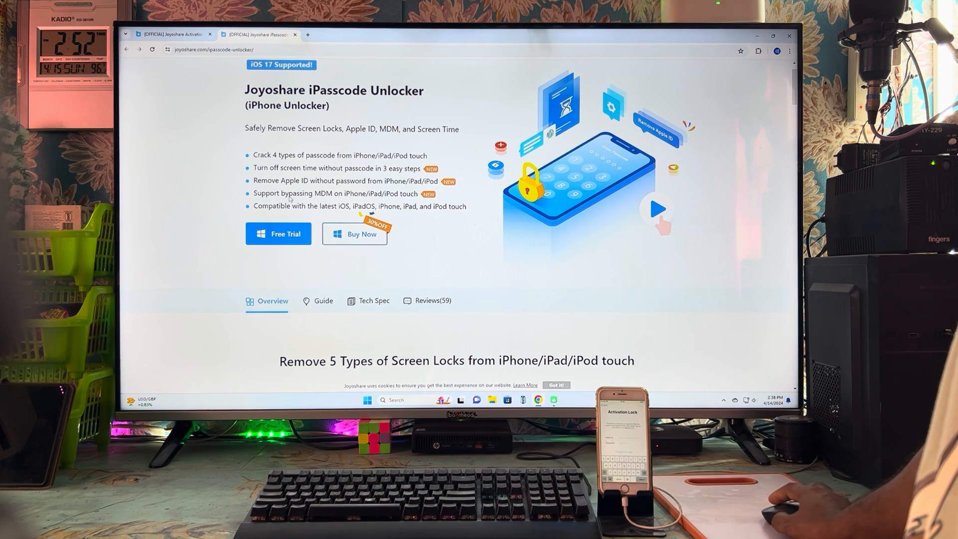
mouse_move(452, 136)
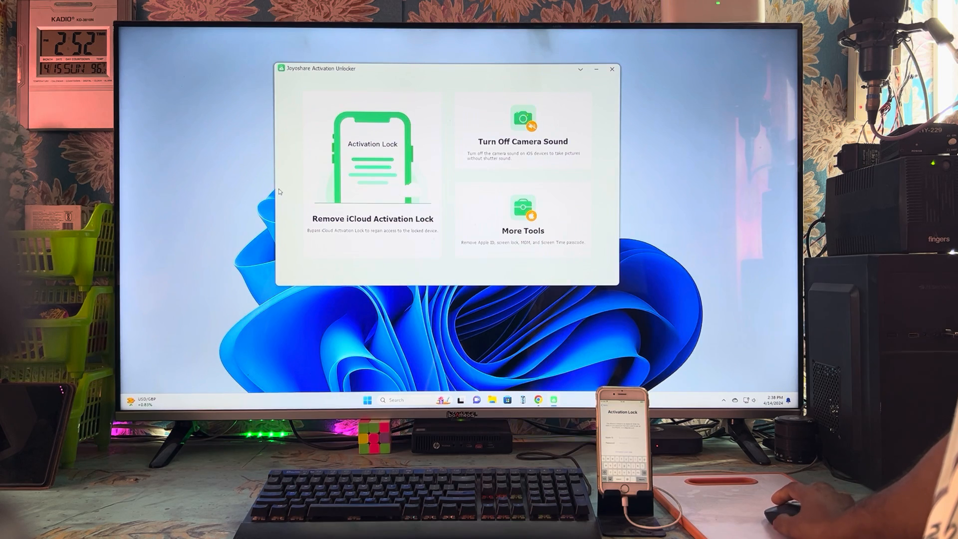
Start Remove iCloud Activation Lock and install the jailbreak tool to the USB drive, confirming the erase warning
left_click_drag(445, 69, 376, 66)
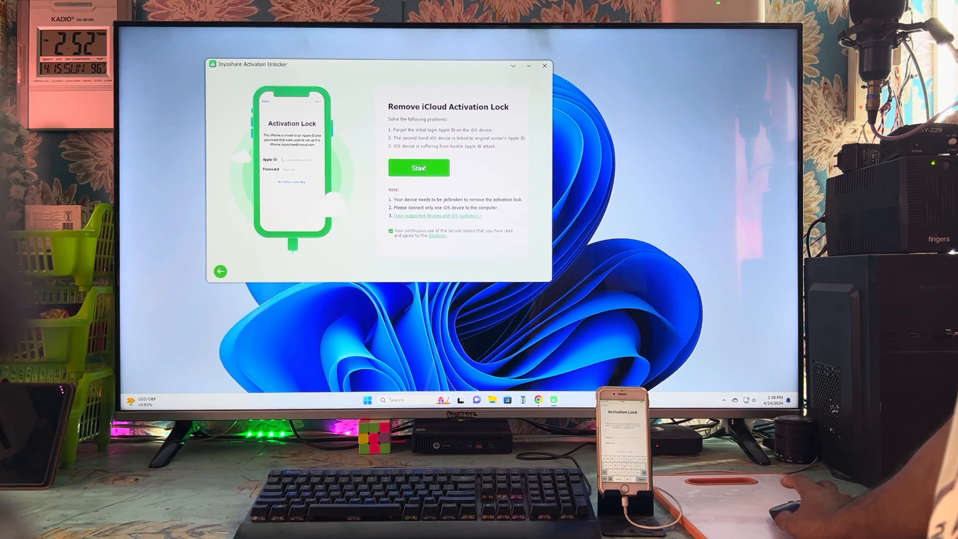
left_click(419, 168)
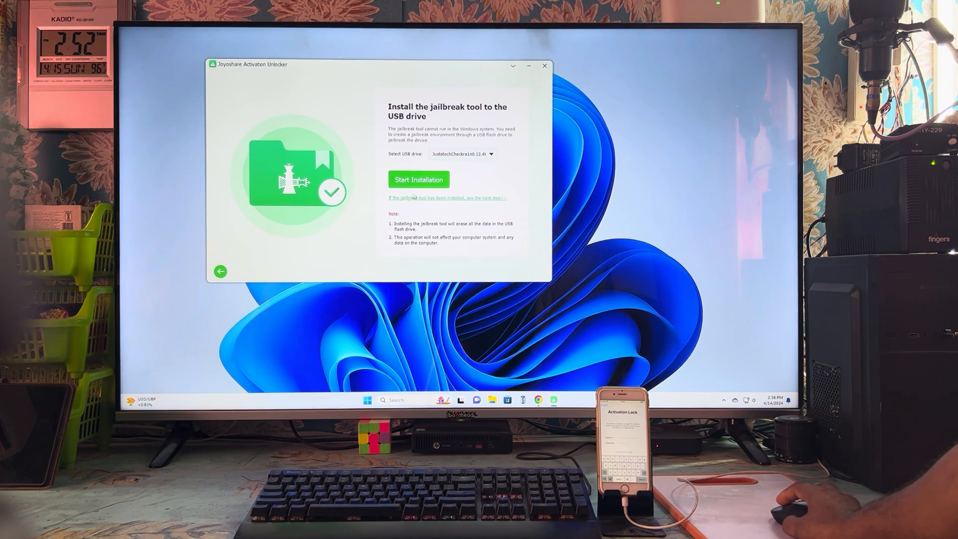
left_click(418, 179)
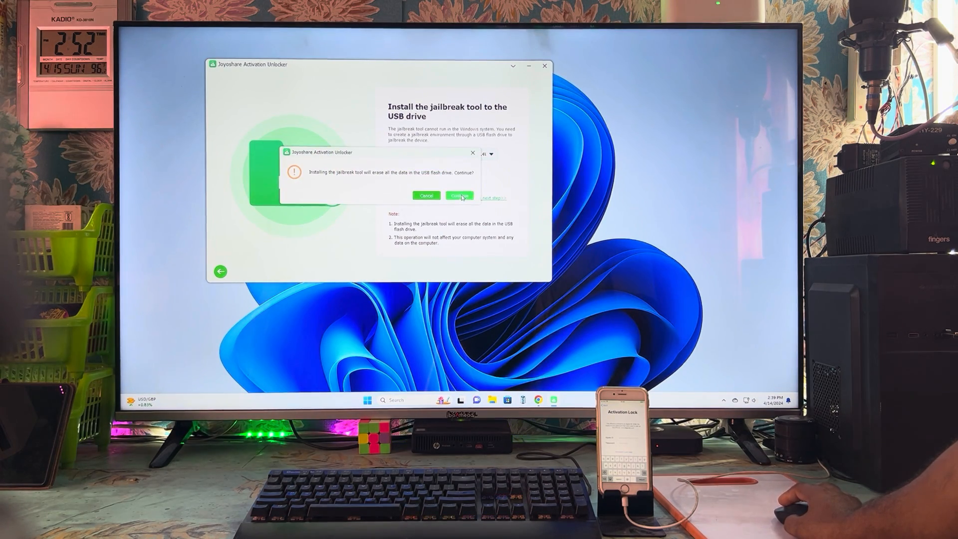
left_click(460, 196)
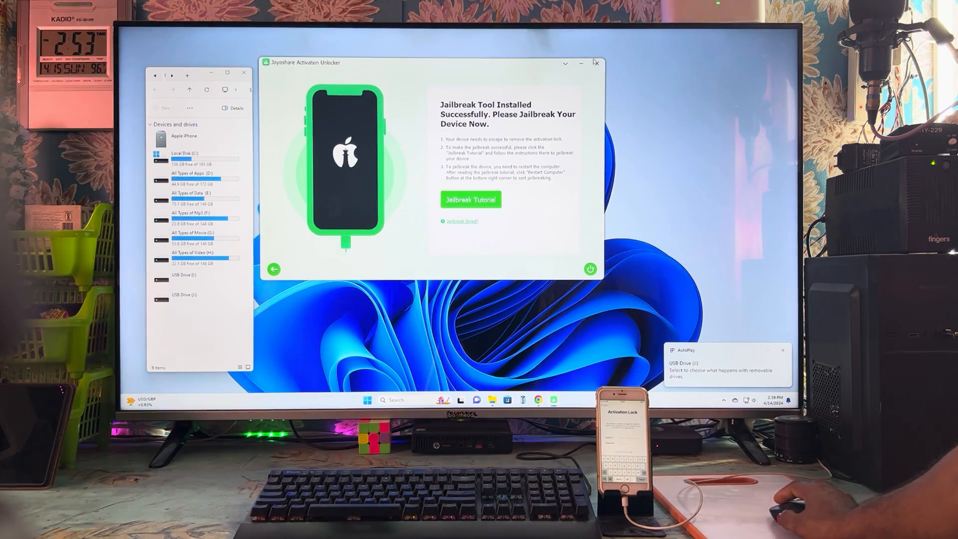
Close Joyoshare and File Explorer, then restart the PC from the Start menu's power options
left_click(597, 63)
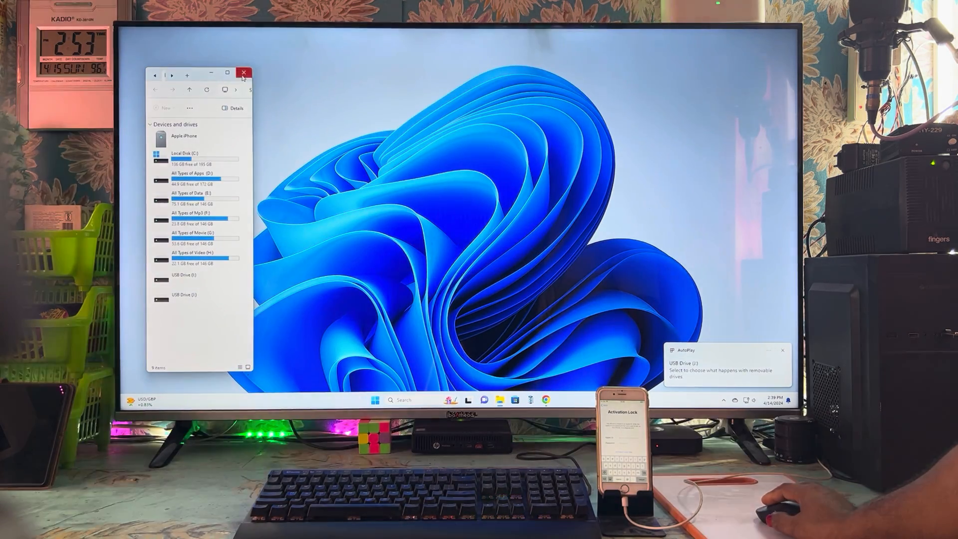
left_click(243, 73)
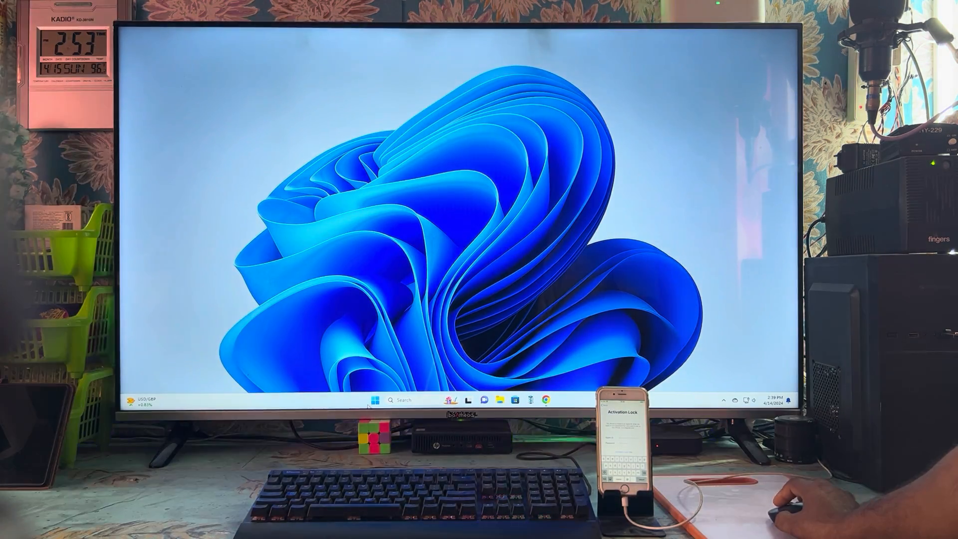
left_click(373, 401)
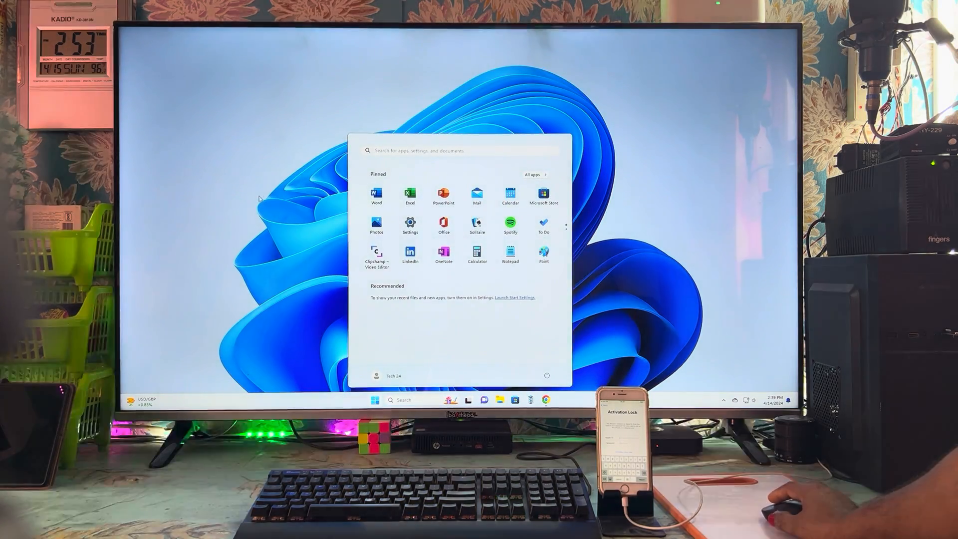
left_click(373, 400)
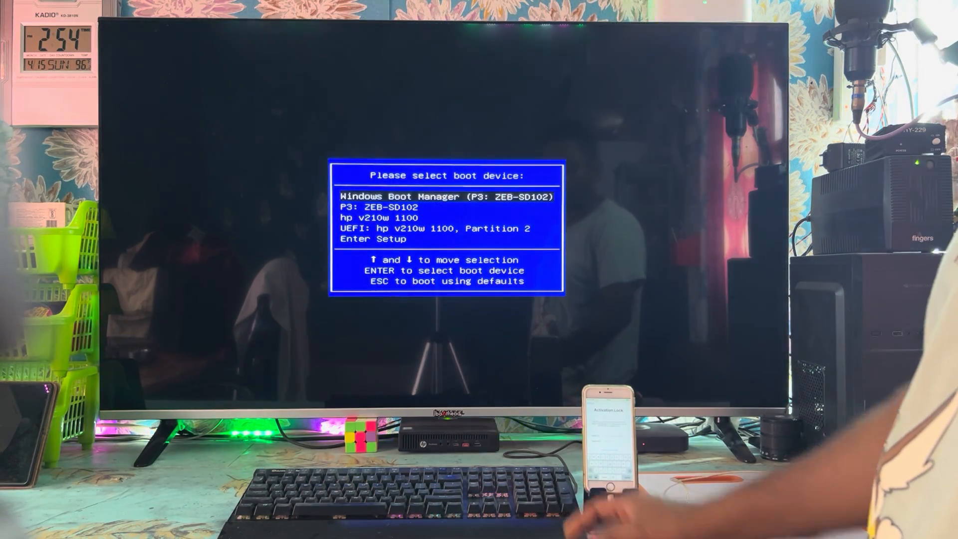
Boot from 'UEFI: hp v210w 1100, Partition 2' so checkra1n loads and detects the iPhone 6
key("down")
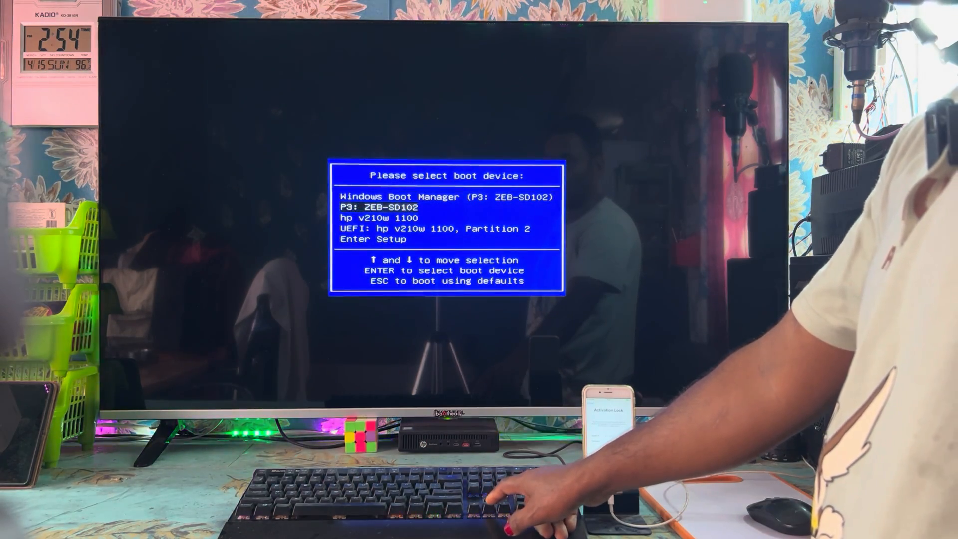
key("down")
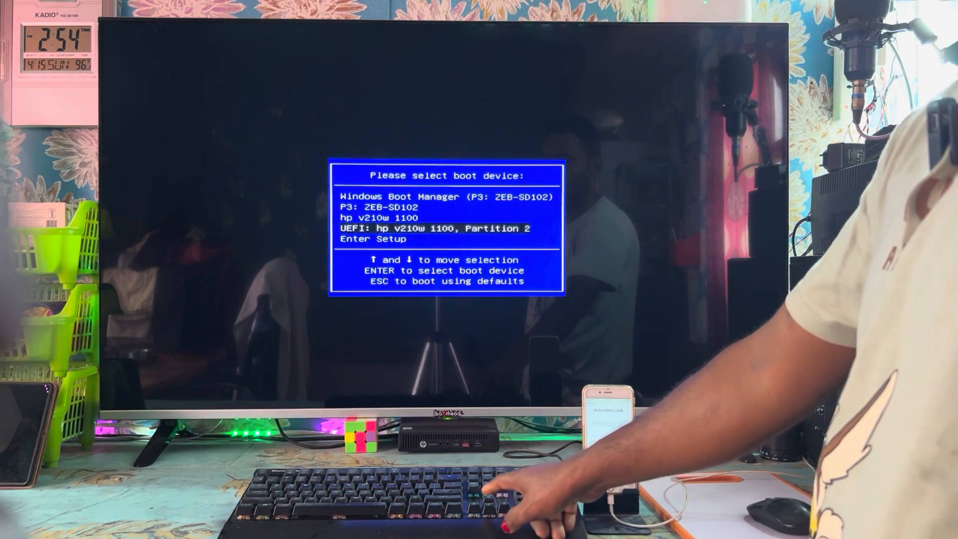
key("enter")
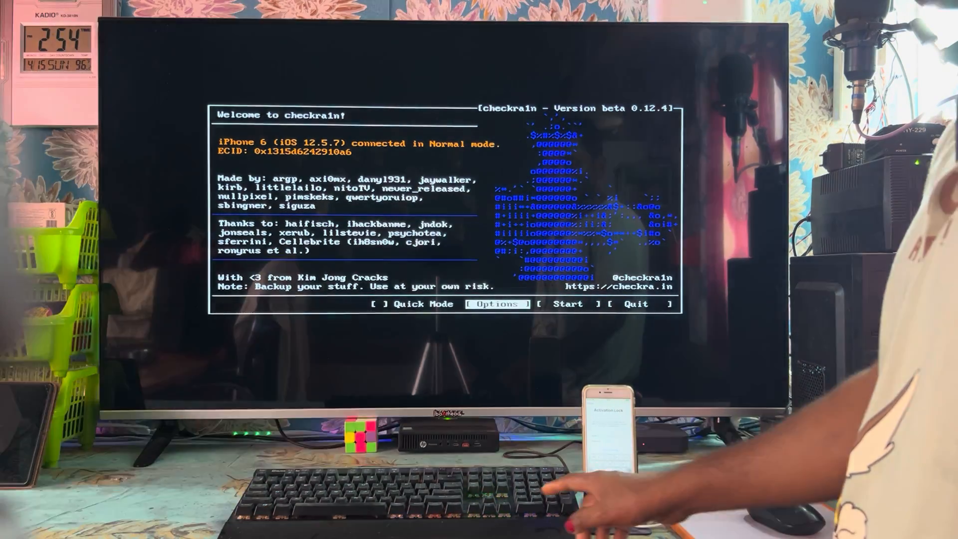
Enable 'Allow untested iOS versions' and 'Verbose Boot' in checkra1n options, then start the jailbreak
left_click(497, 303)
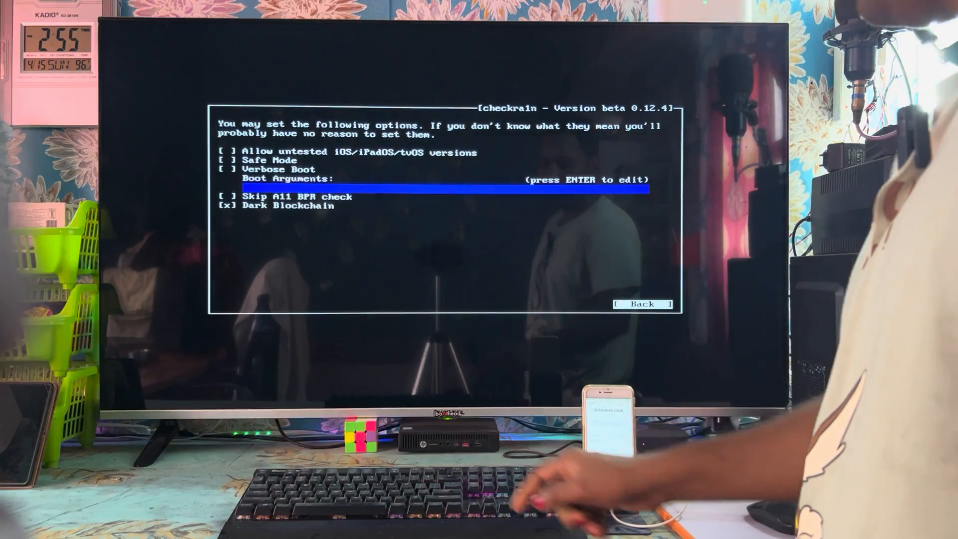
key("up")
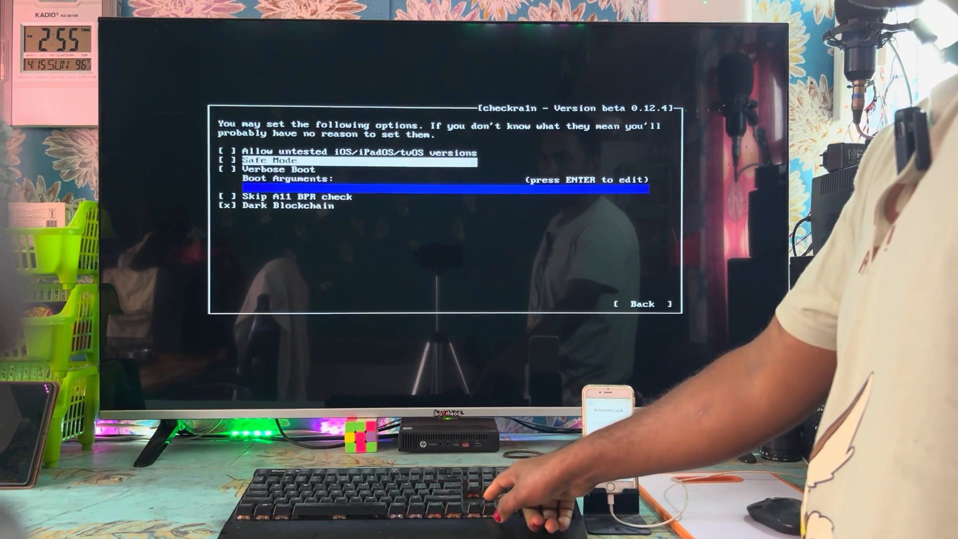
key("up")
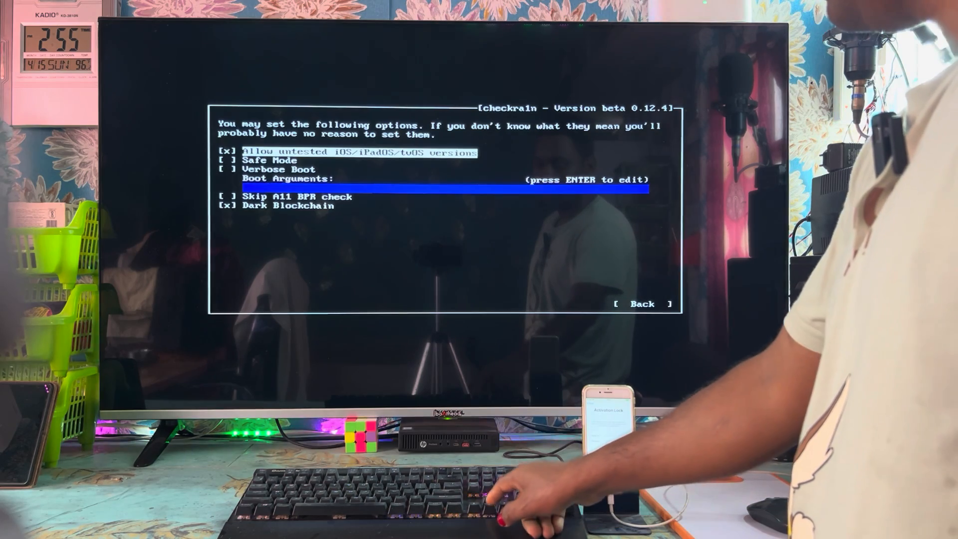
key("Down")
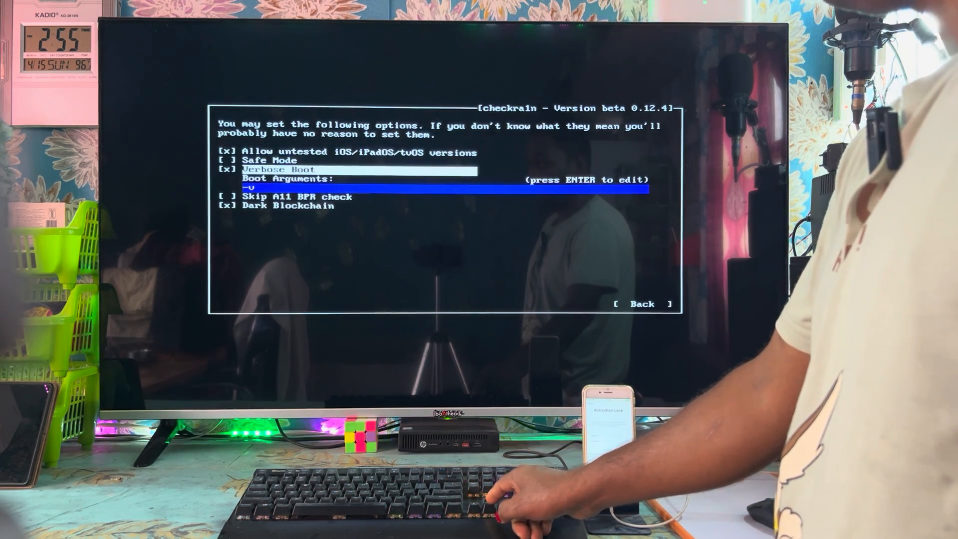
key("Down")
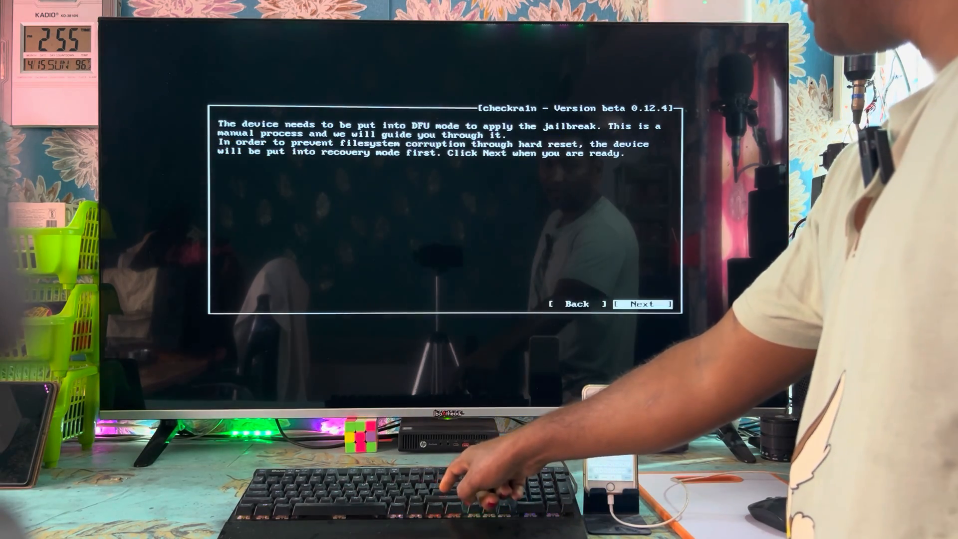
Put the iPhone 6 into recovery mode and advance to the DFU mode button instructions
left_click(641, 304)
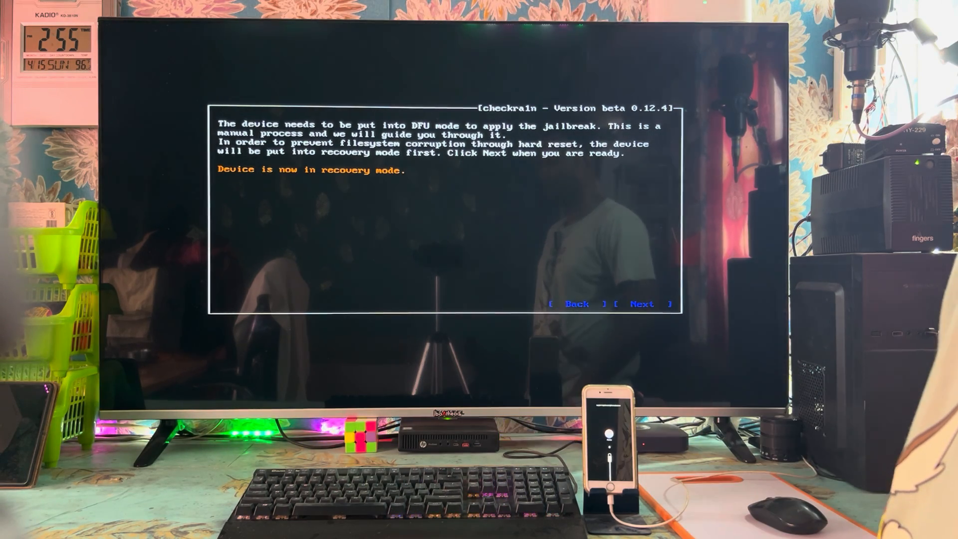
left_click(641, 303)
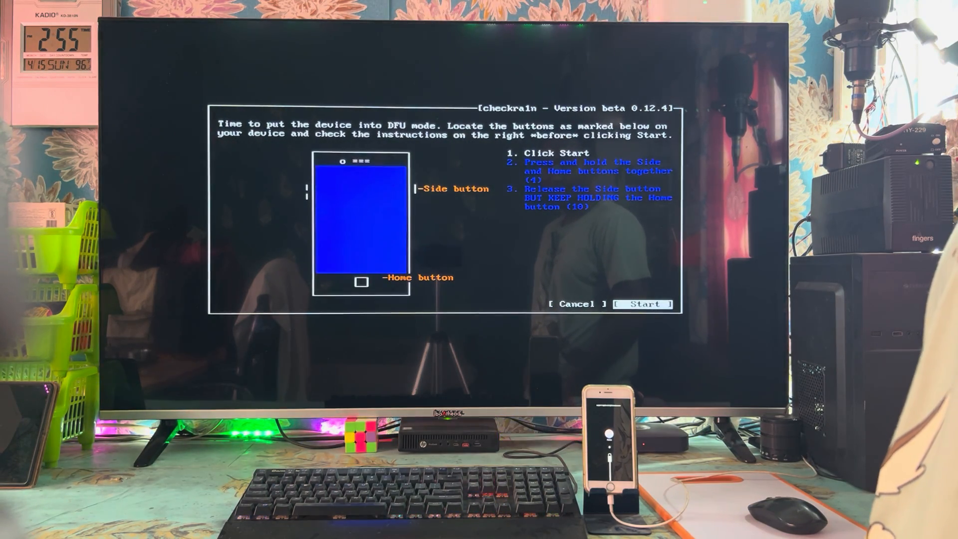